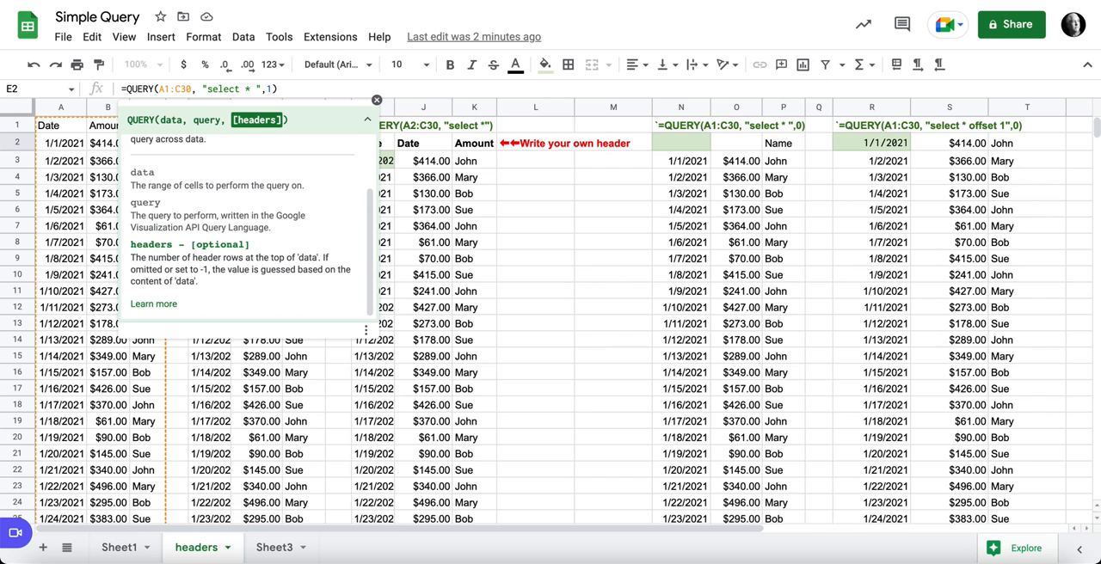
- Review the typed Name header in I2 and its query in I3, then open N2's header-0 query
click(60, 159)
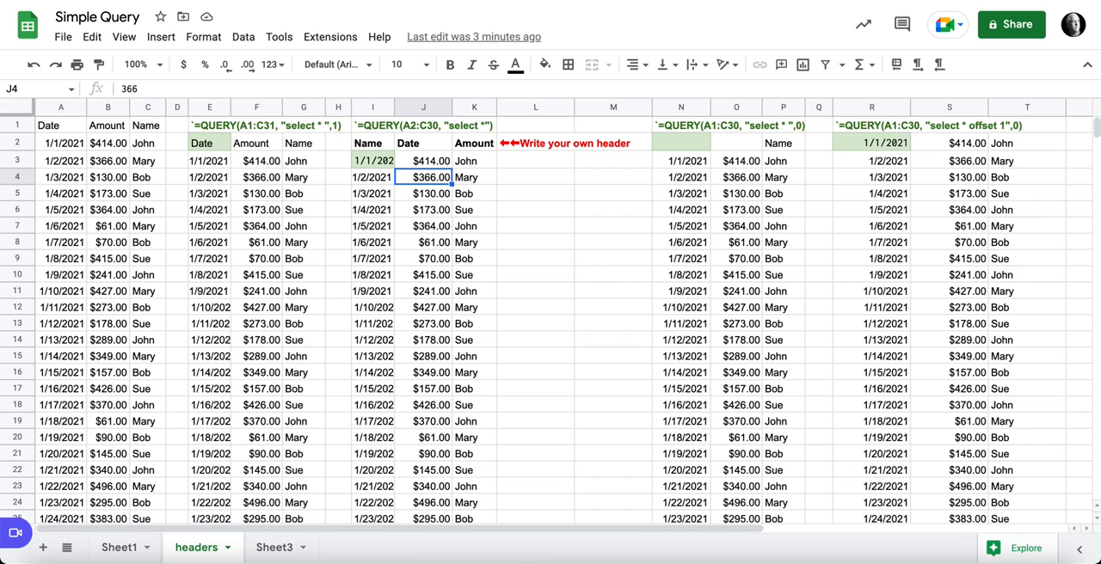
click(372, 143)
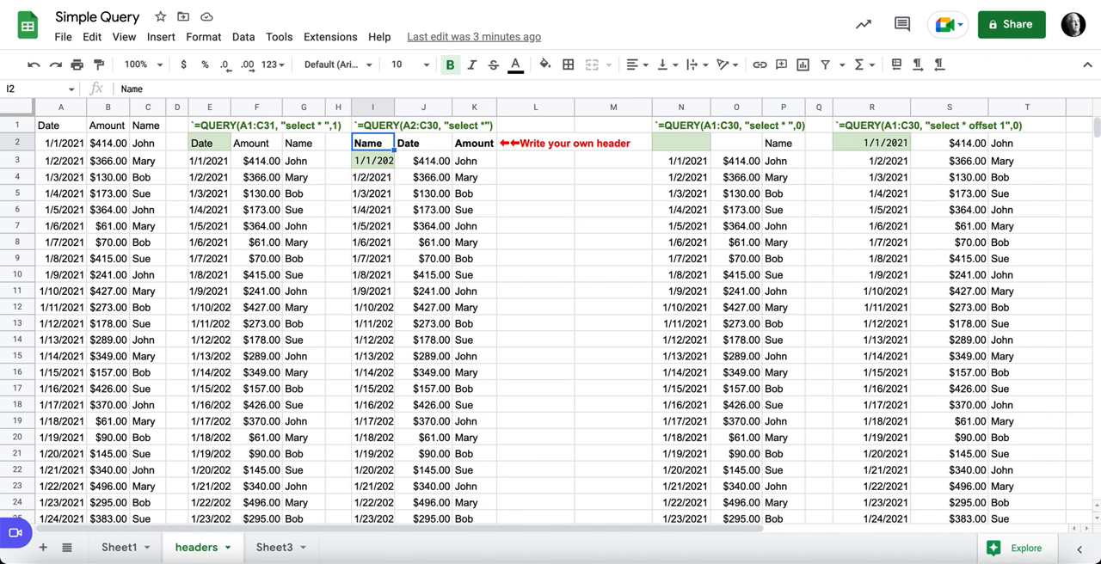
click(372, 160)
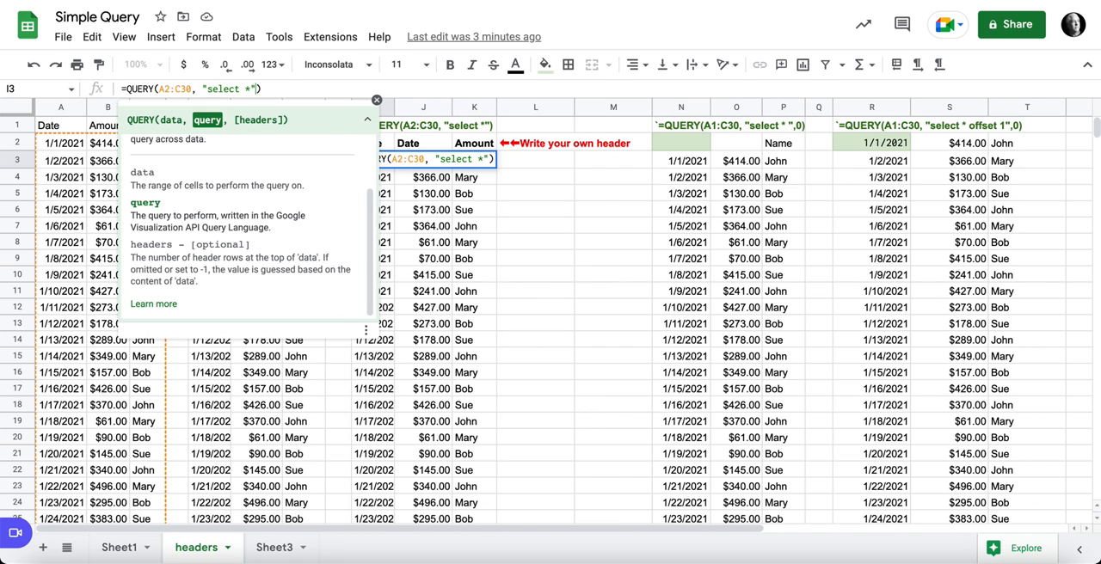
click(423, 193)
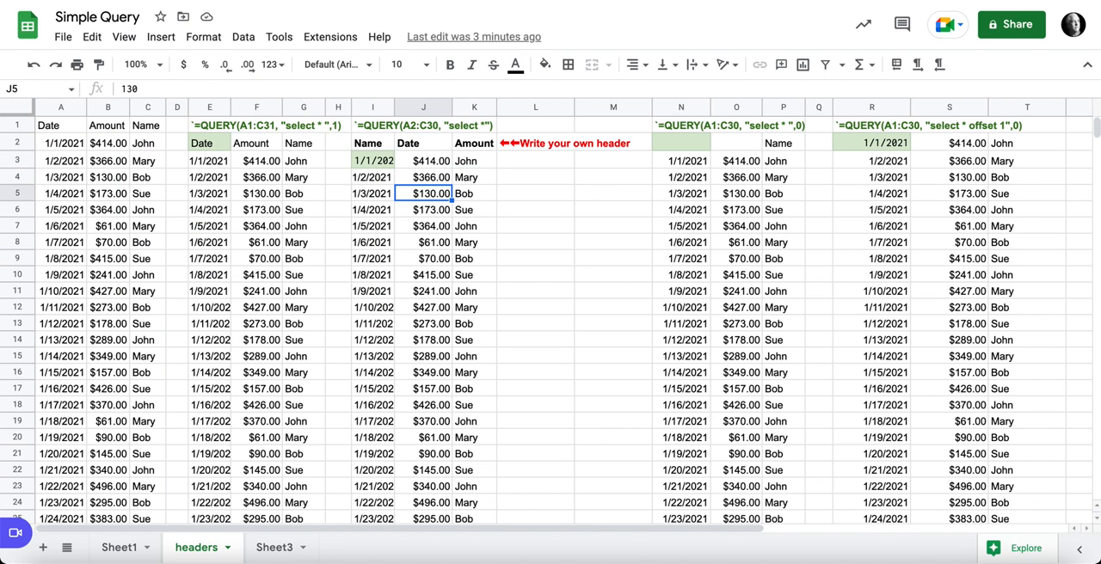
click(373, 160)
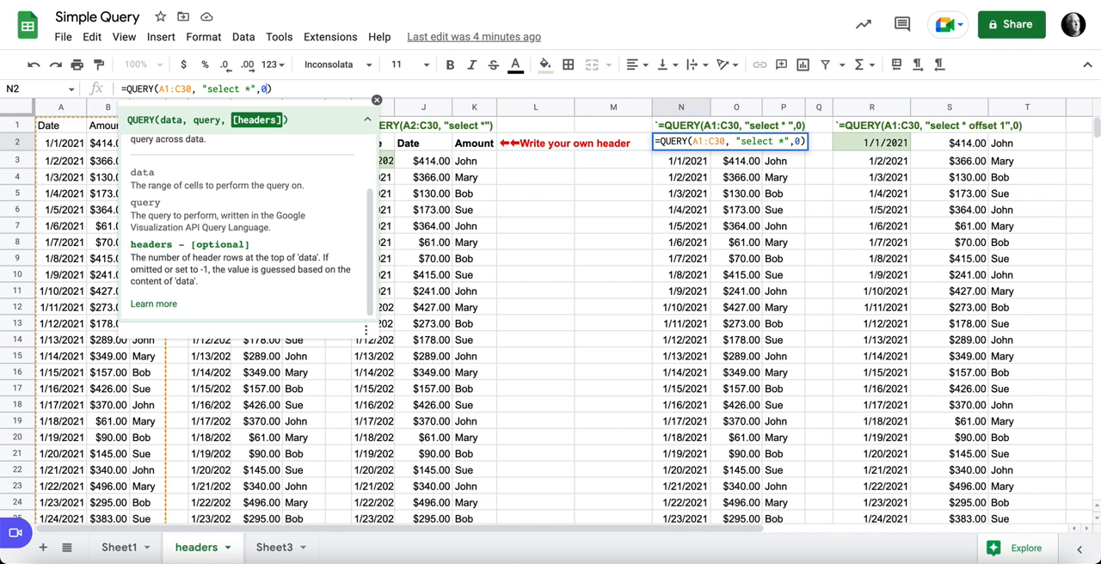
click(680, 161)
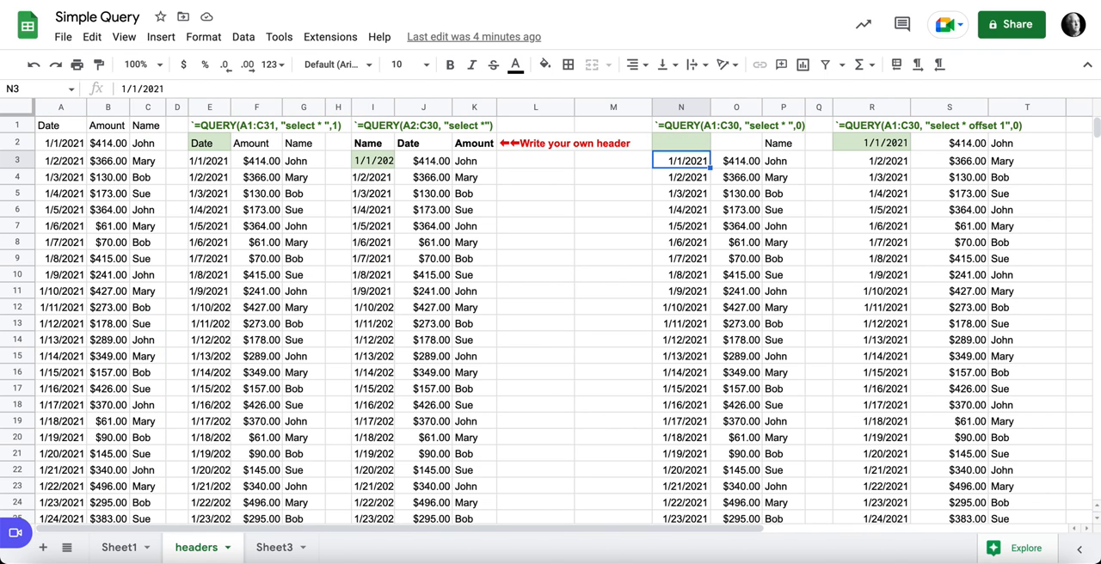
click(782, 143)
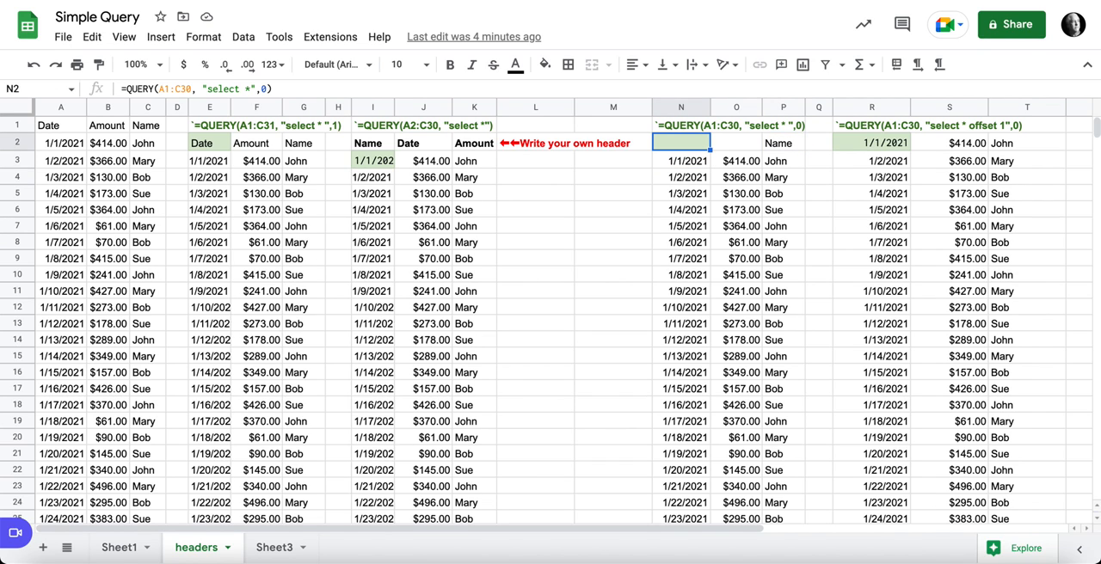
click(735, 143)
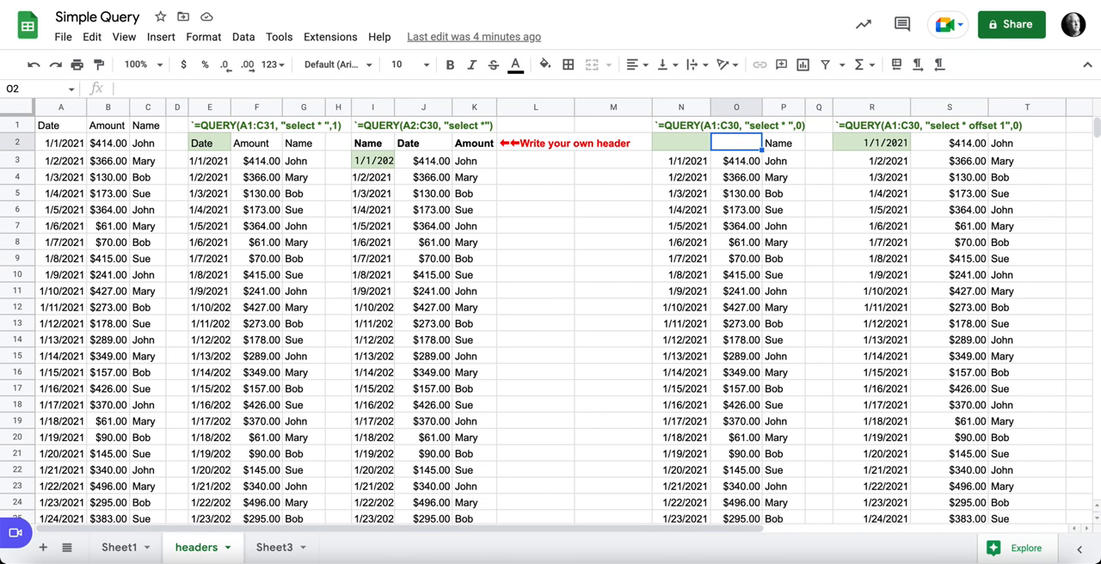
click(783, 142)
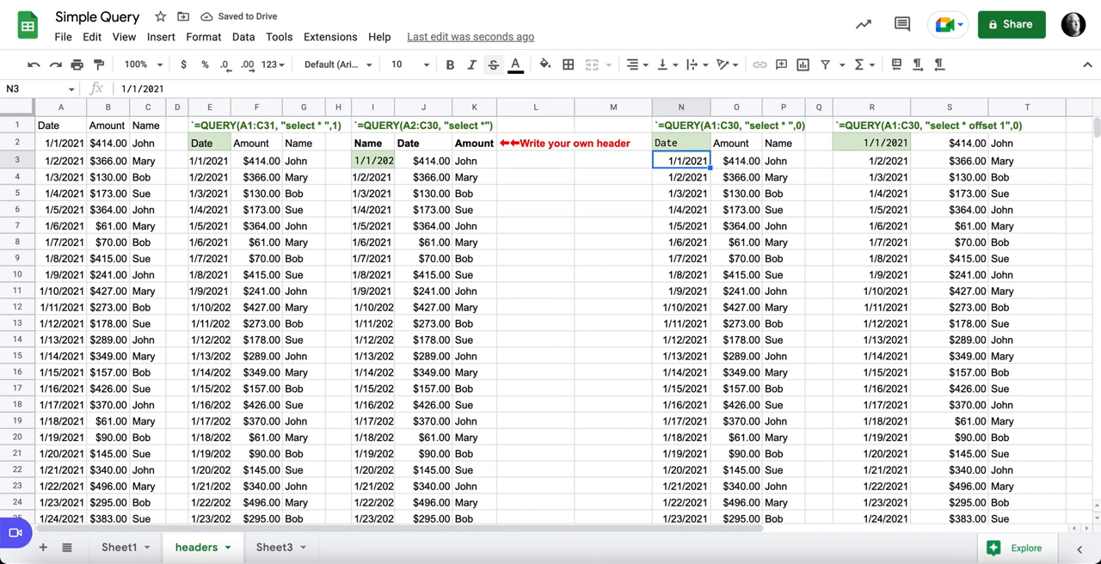
click(680, 143)
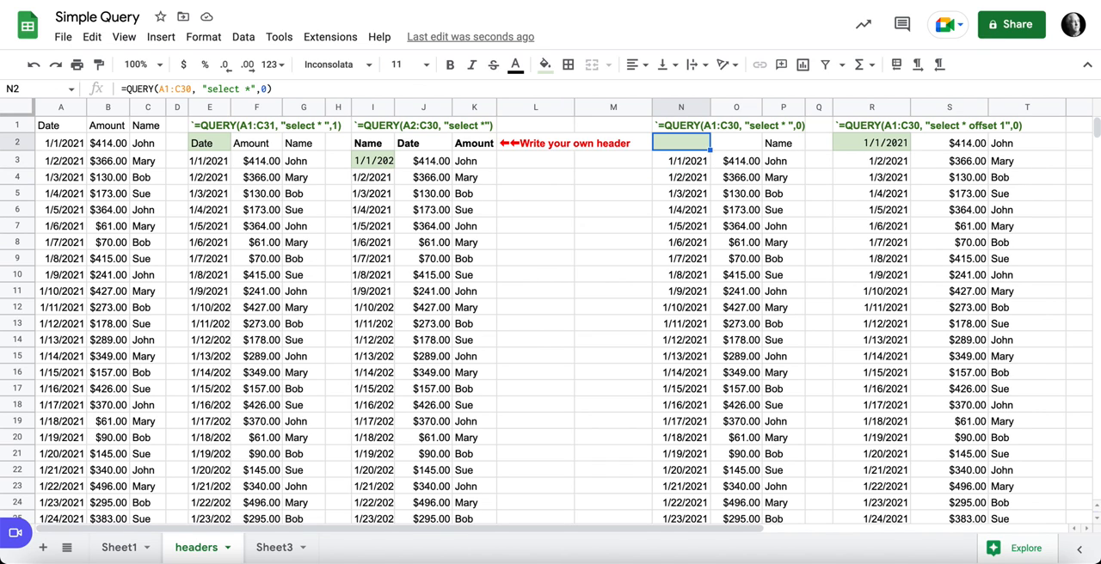
- Check the P2 Name header and change R2's QUERY headers argument from 0 to 1
click(782, 142)
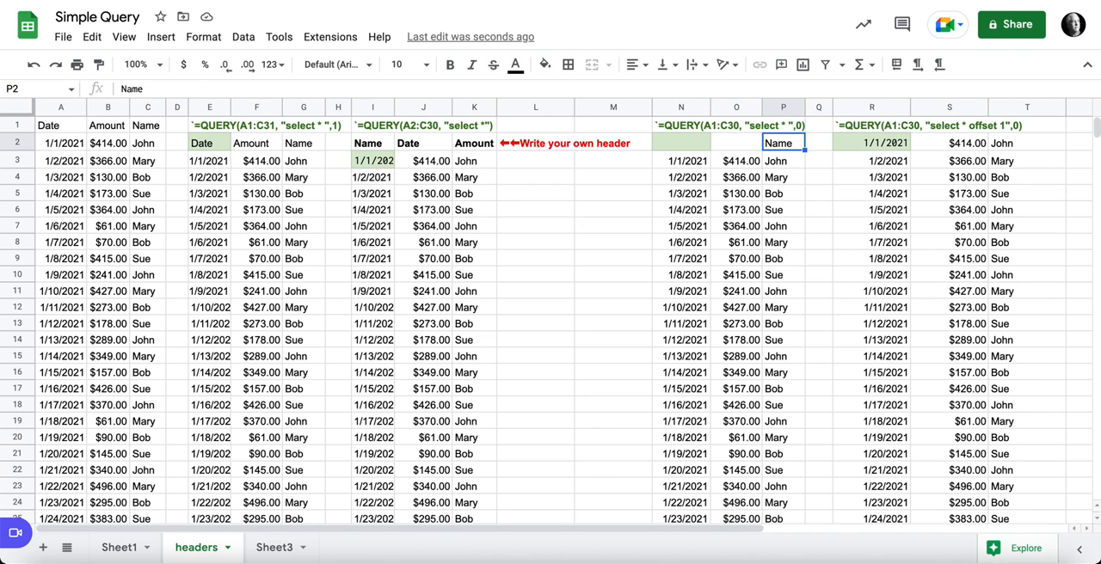
click(870, 143)
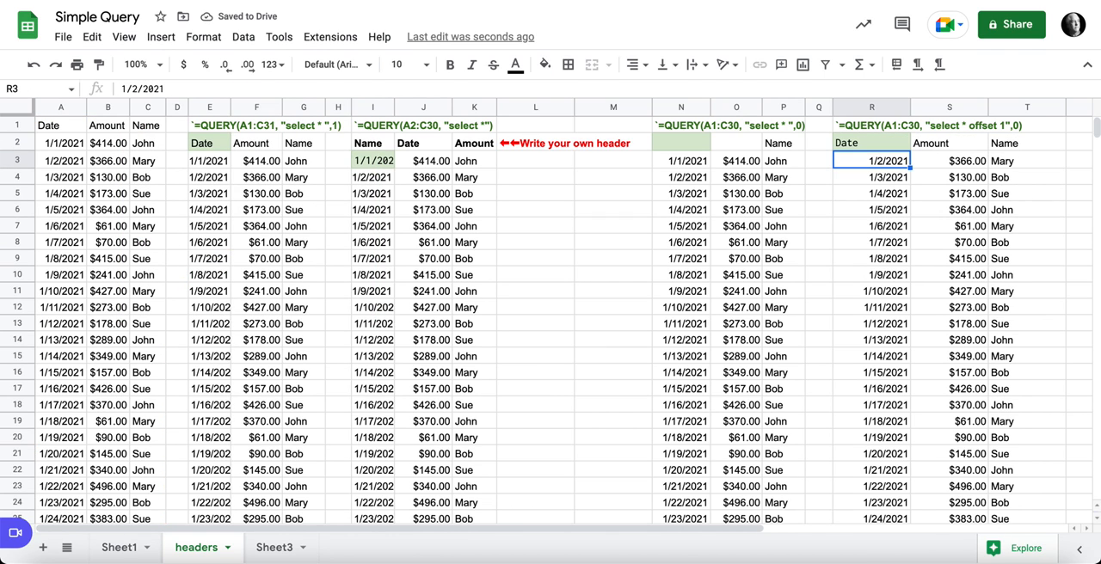
- Toggle the R2 offset query's header row with undo and redo, leaving headers at 0
click(870, 143)
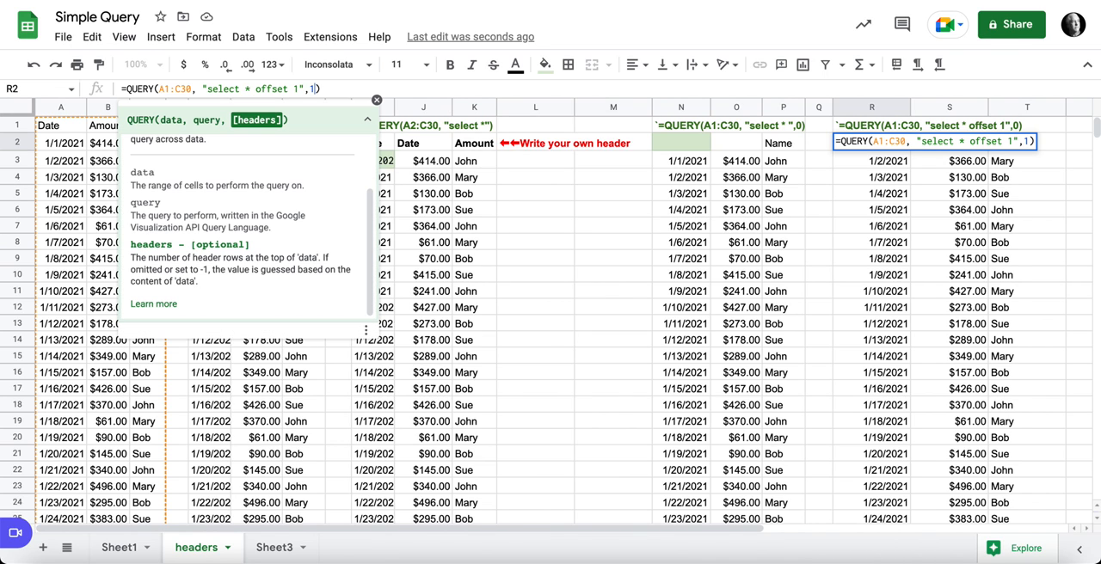
key(Backspace)
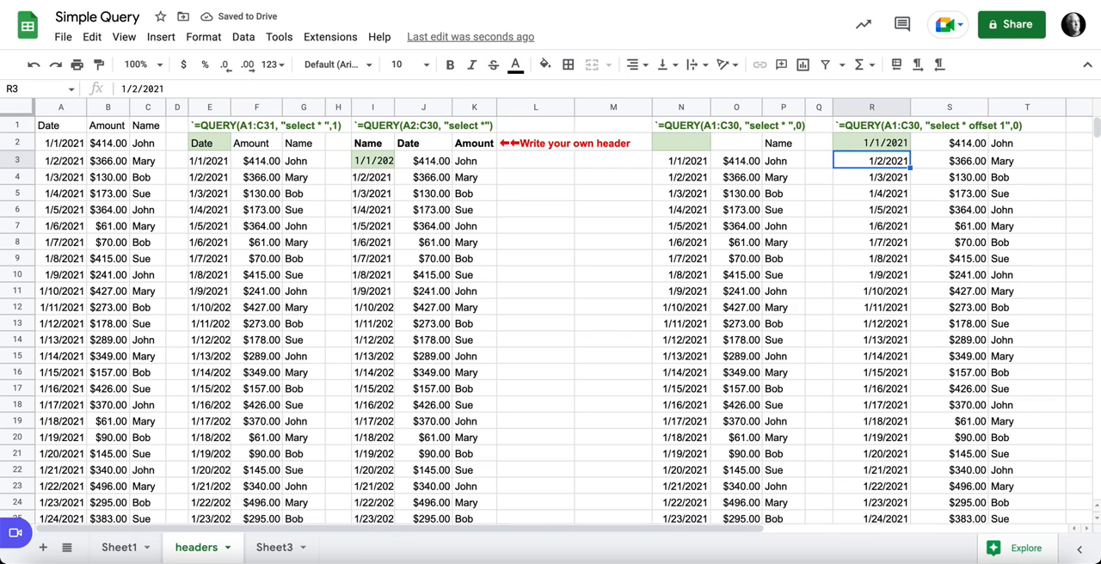
click(871, 143)
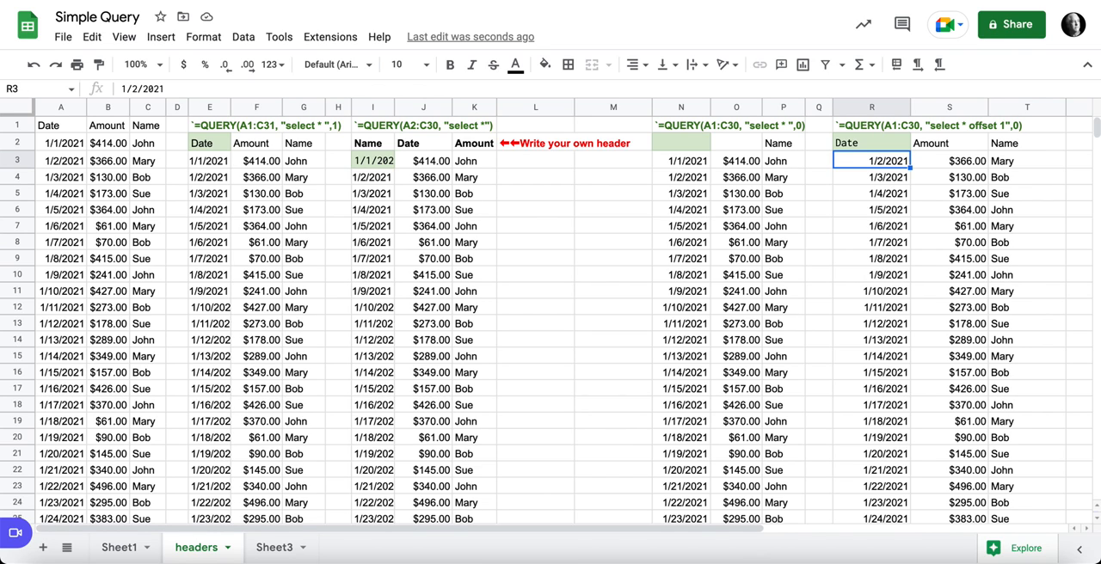
click(871, 143)
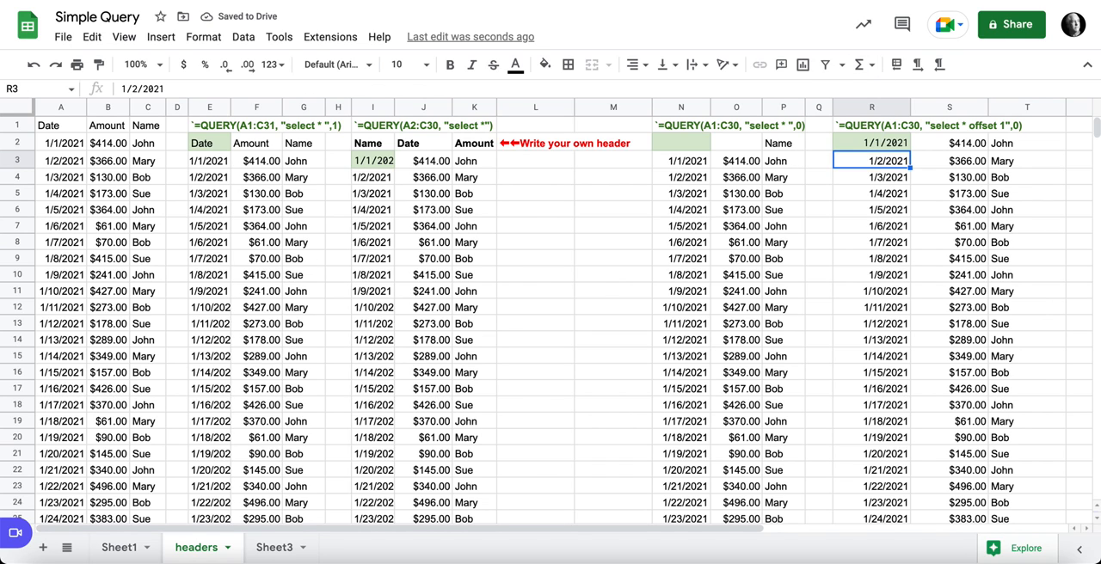
click(871, 124)
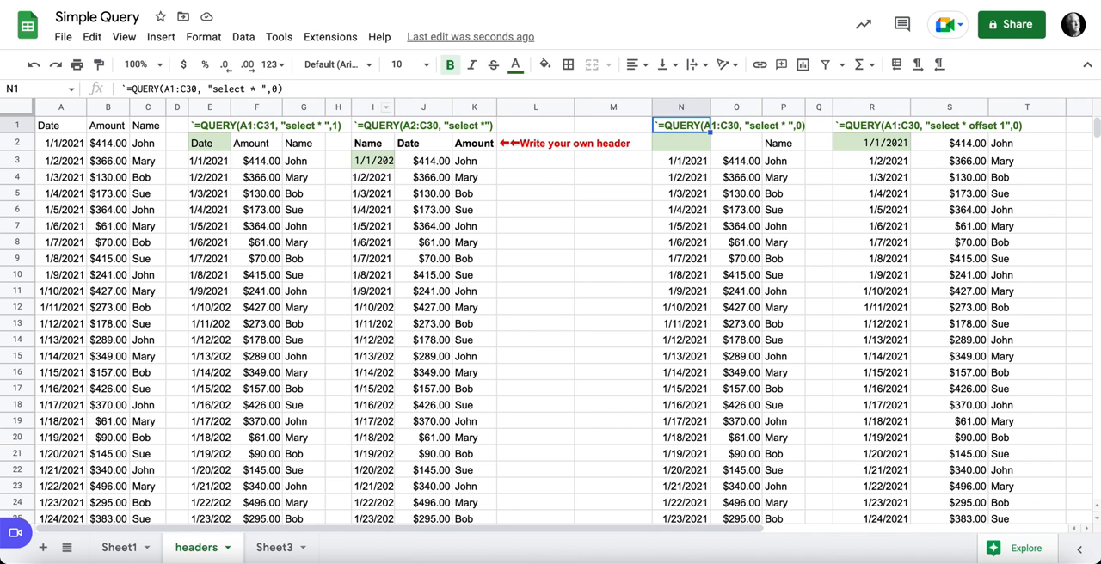
click(372, 125)
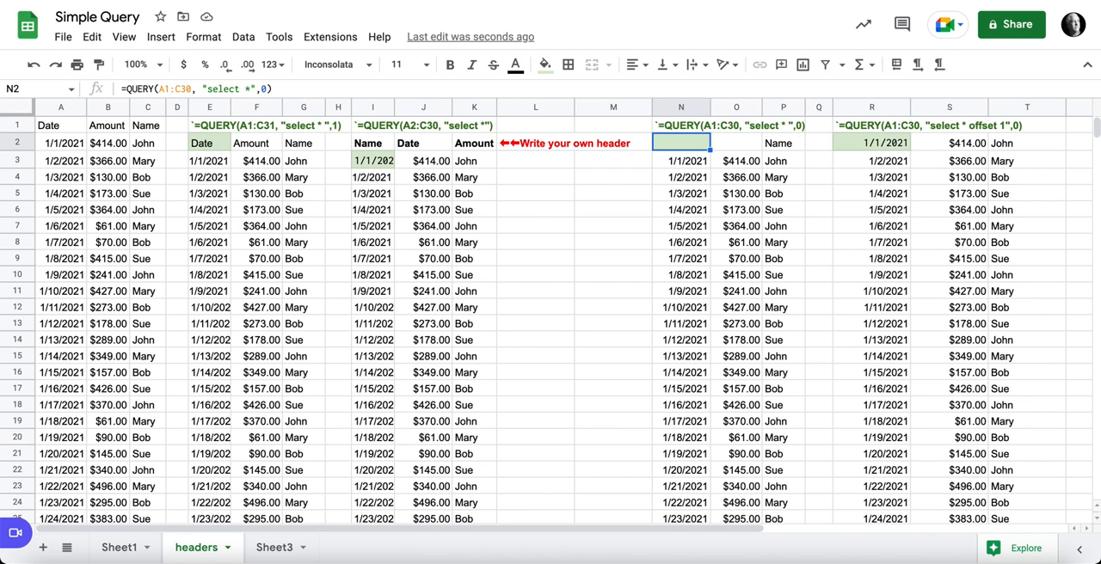
click(782, 143)
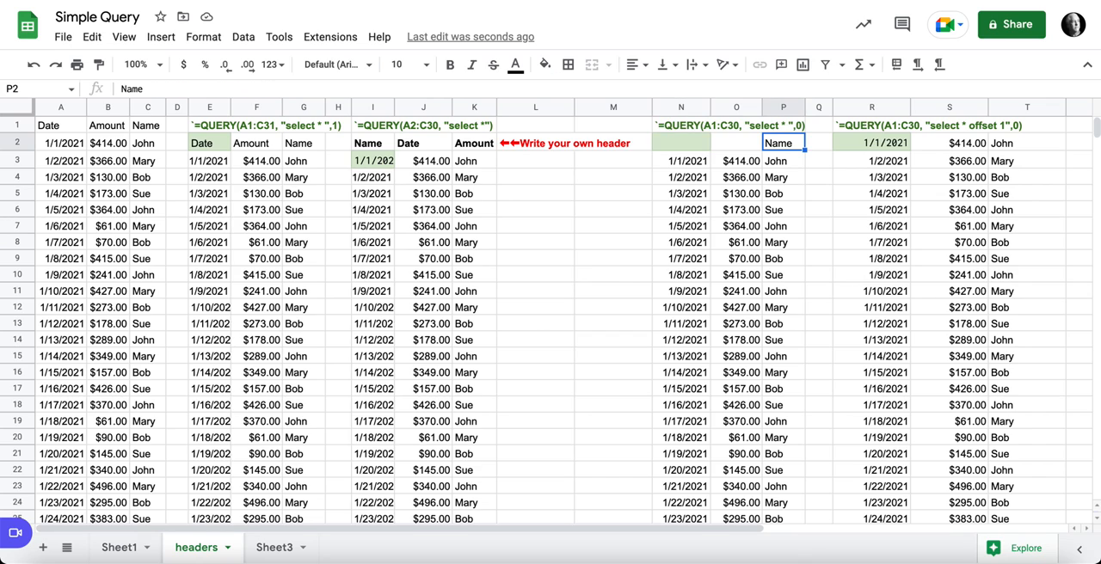